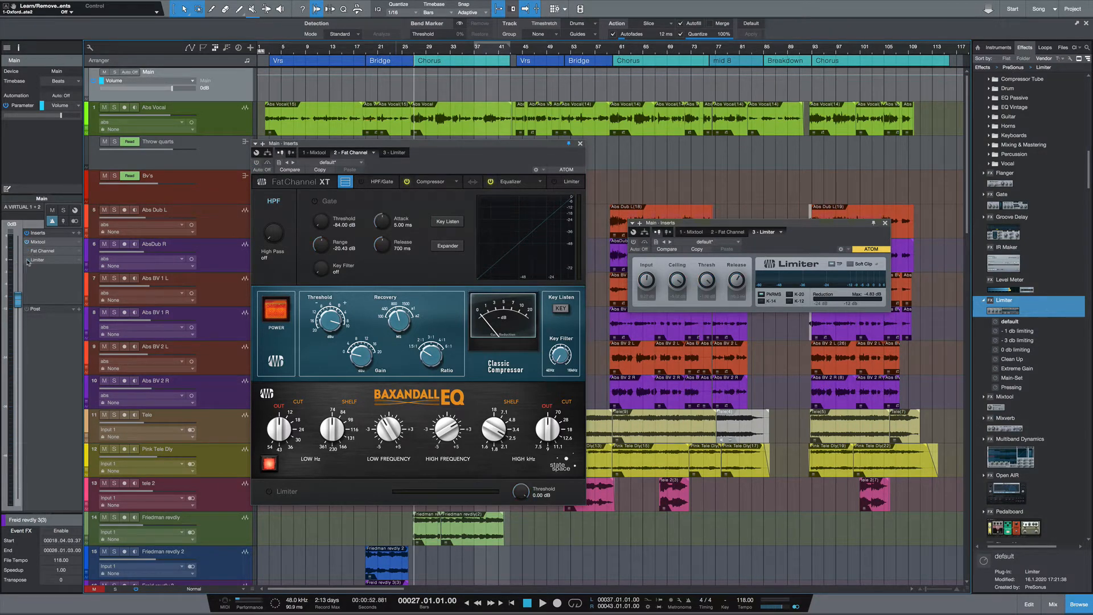
- Remove the Fat Channel and Limiter inserts so only Mixtool remains on the main output
click(543, 602)
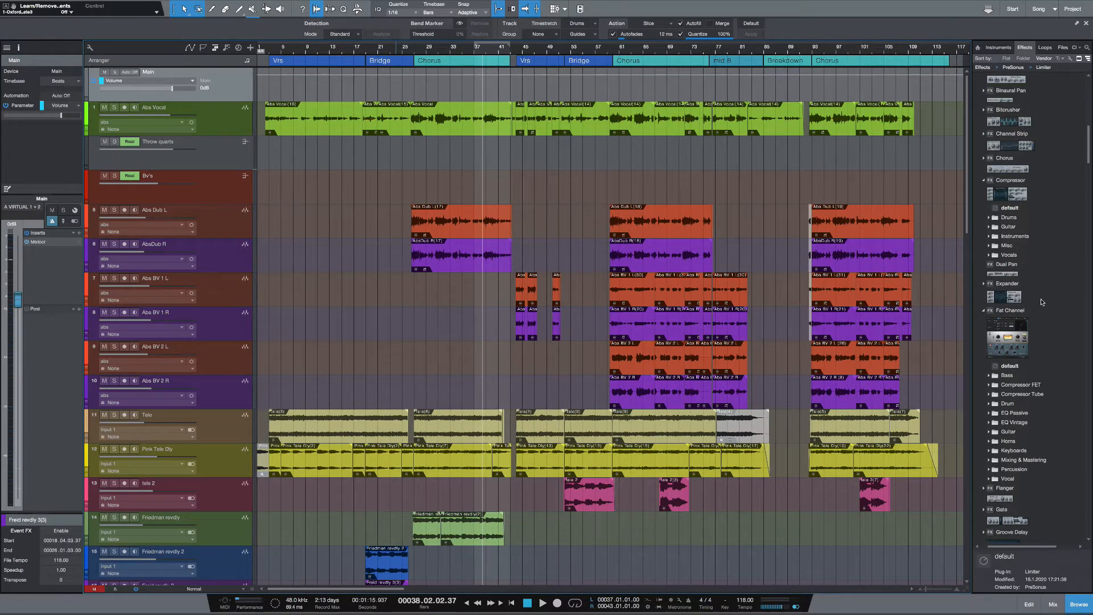
- Add Fat Channel after Mixtool on the main output and show its modules in stacked mode
click(1011, 310)
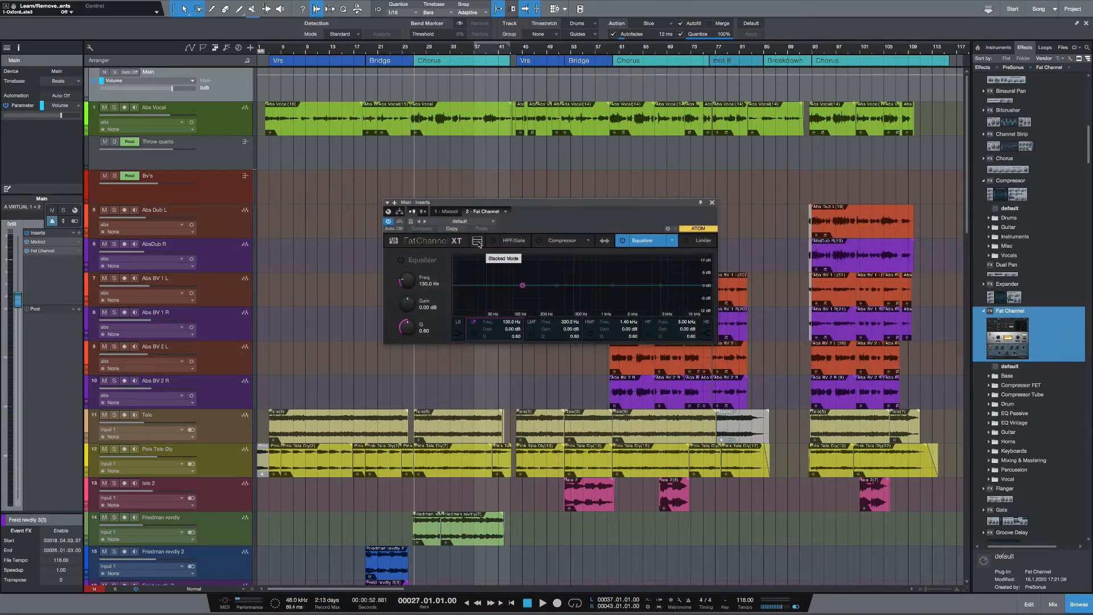
click(477, 241)
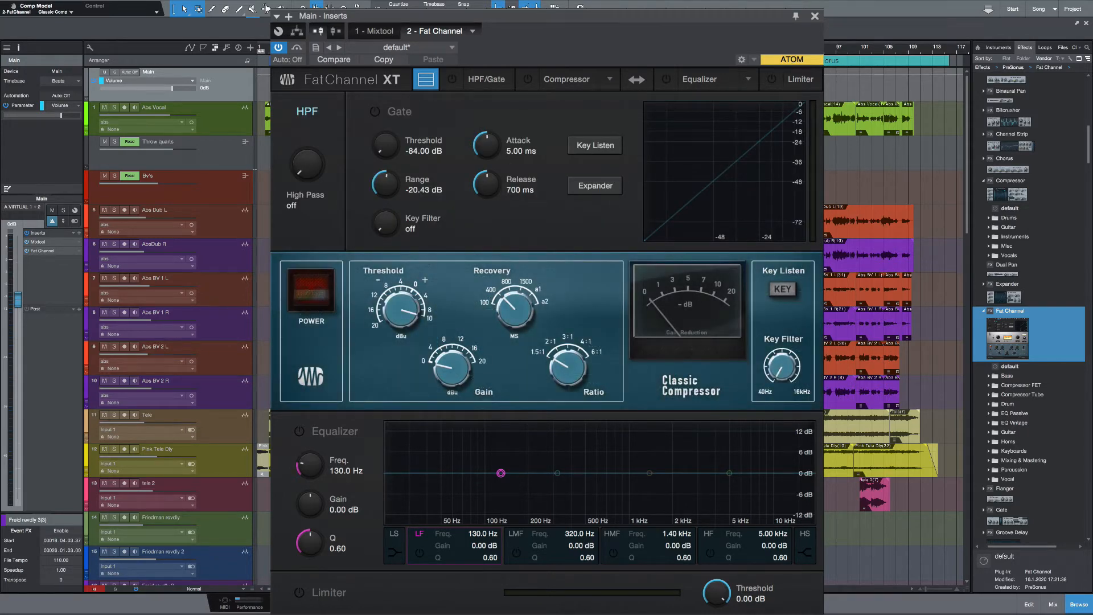
- Switch on the Classic Compressor module and the equalizer, with its EQ model list shown
click(527, 78)
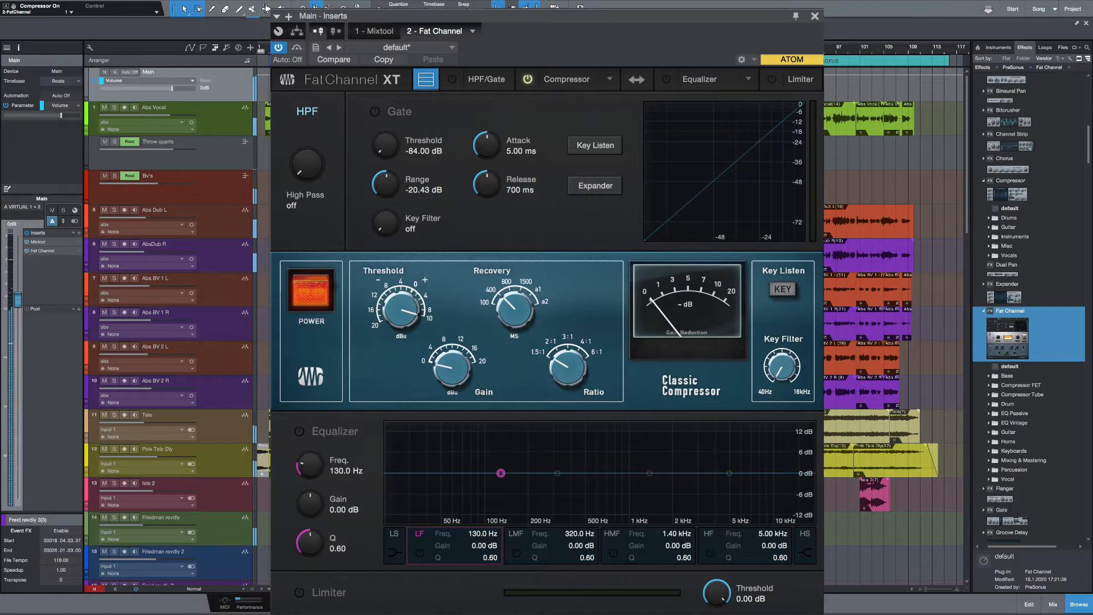
mouse_move(424, 79)
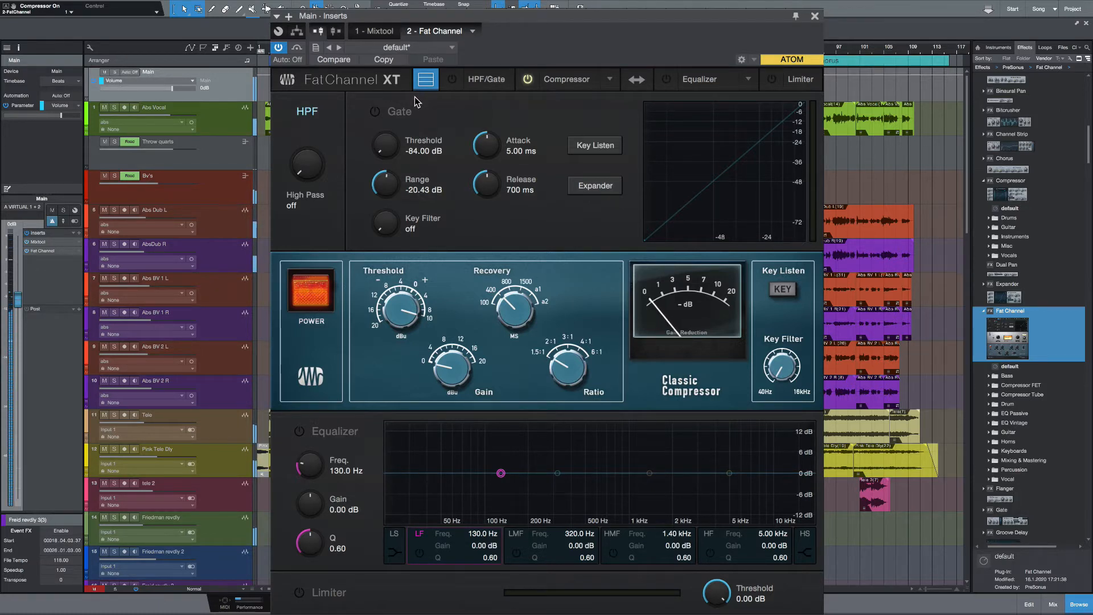
mouse_move(673, 310)
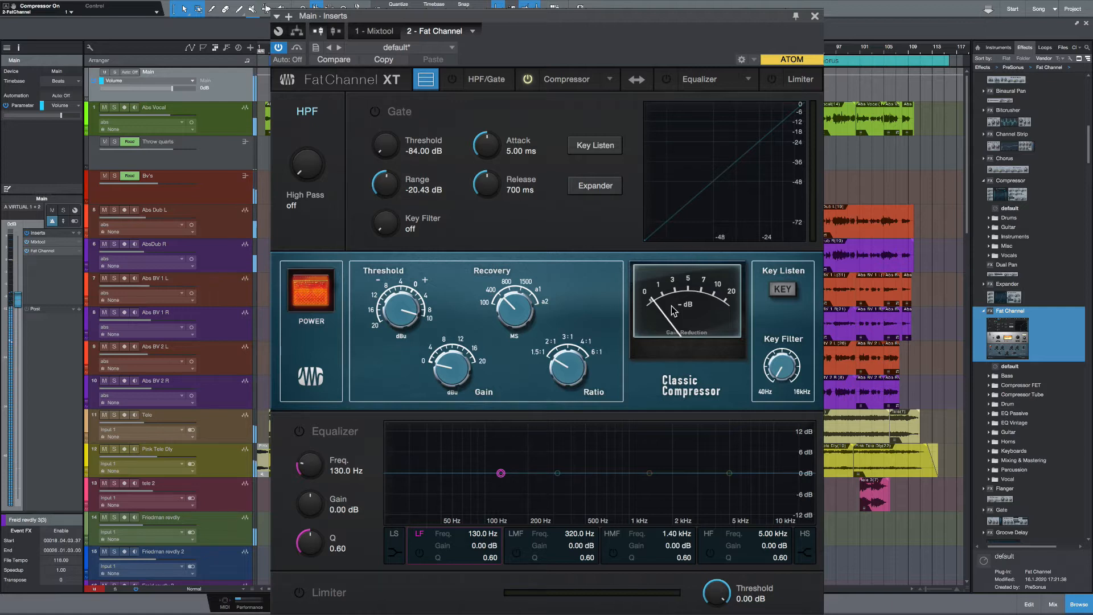
mouse_move(493, 335)
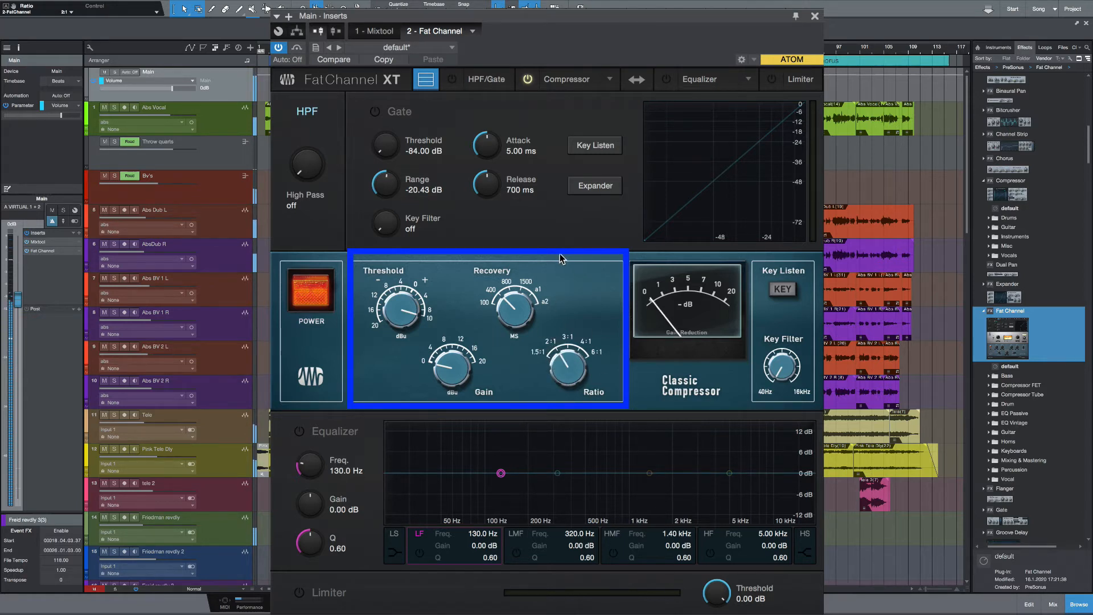
mouse_move(551, 272)
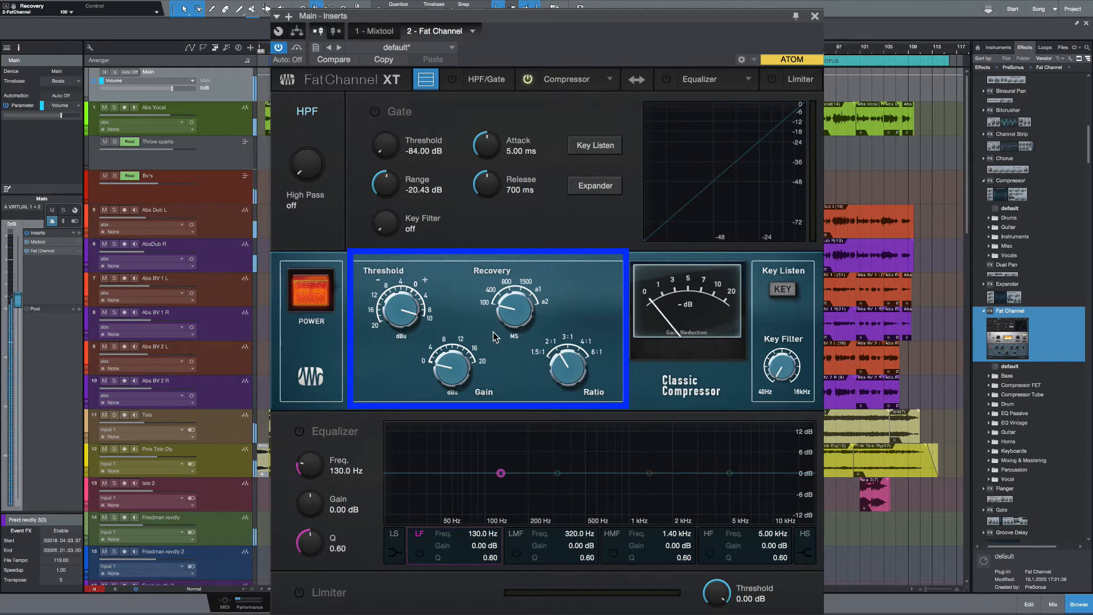
mouse_move(440, 367)
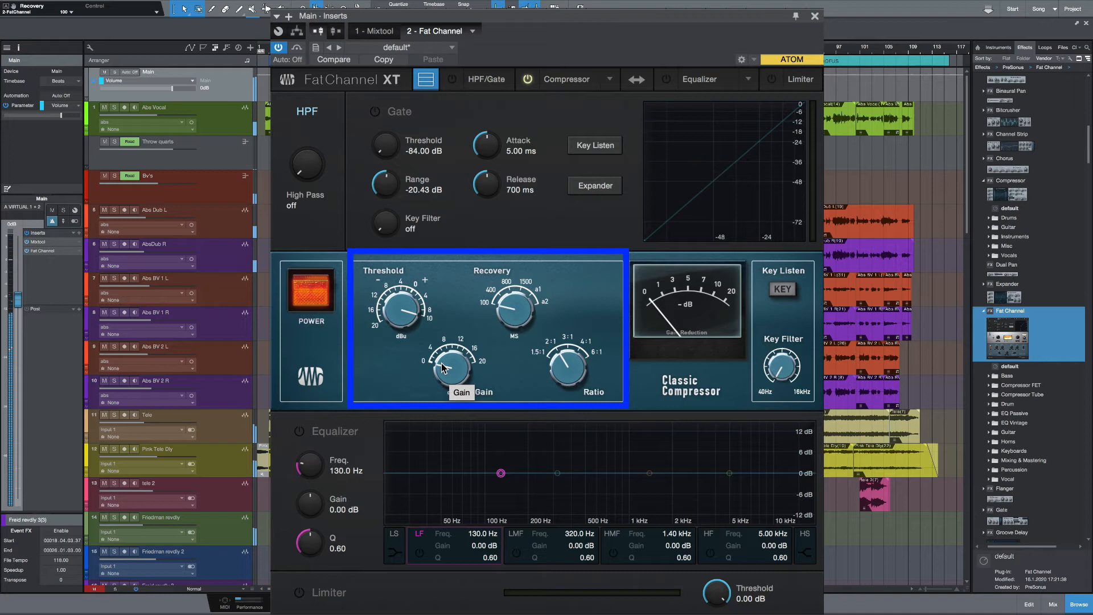
mouse_move(389, 281)
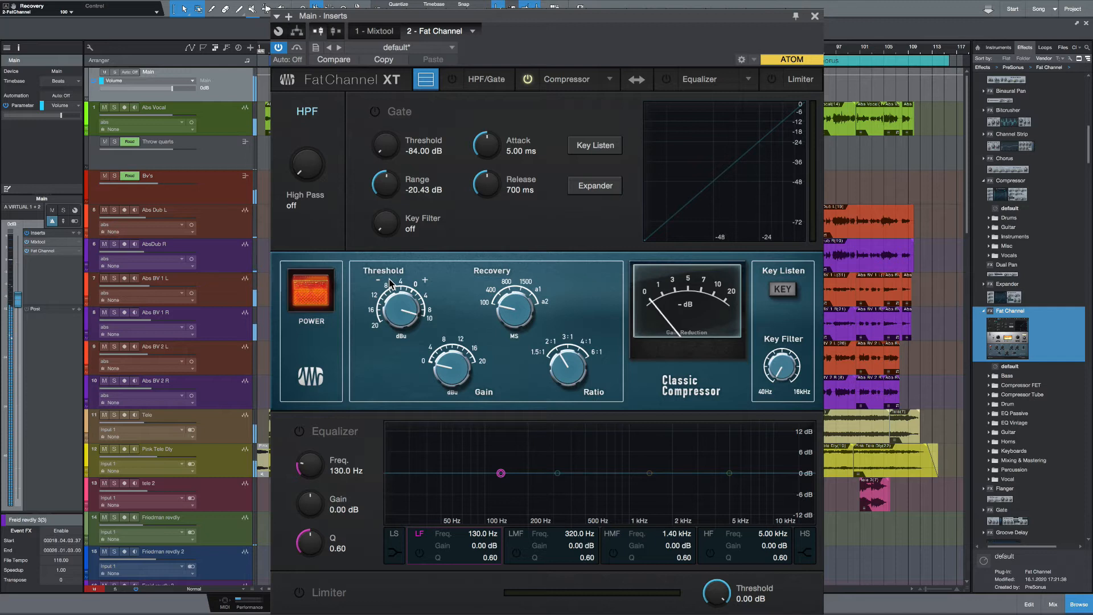
click(310, 290)
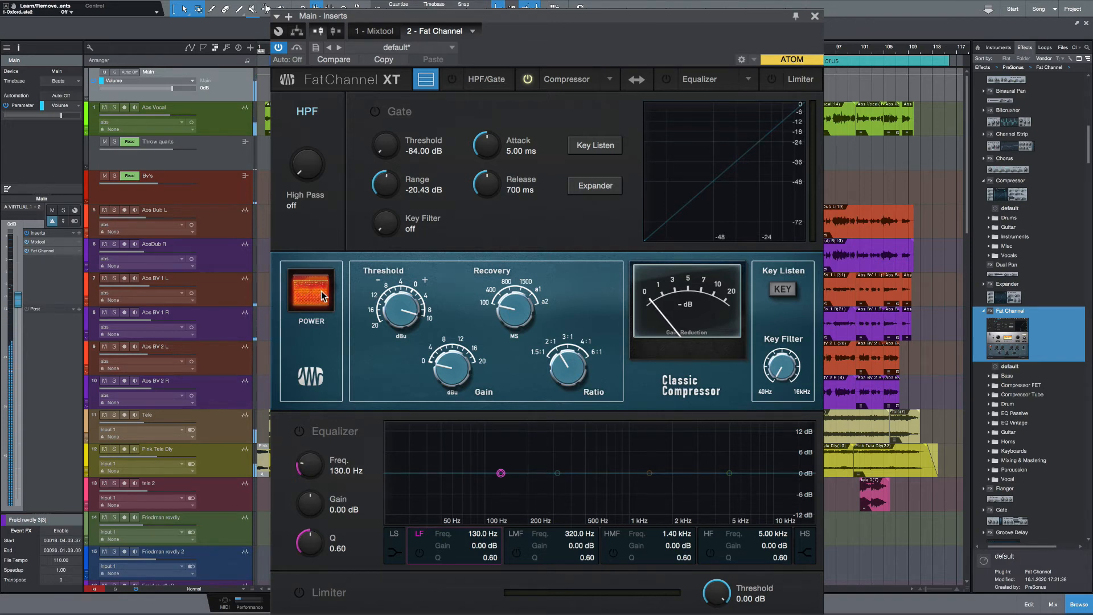
click(310, 293)
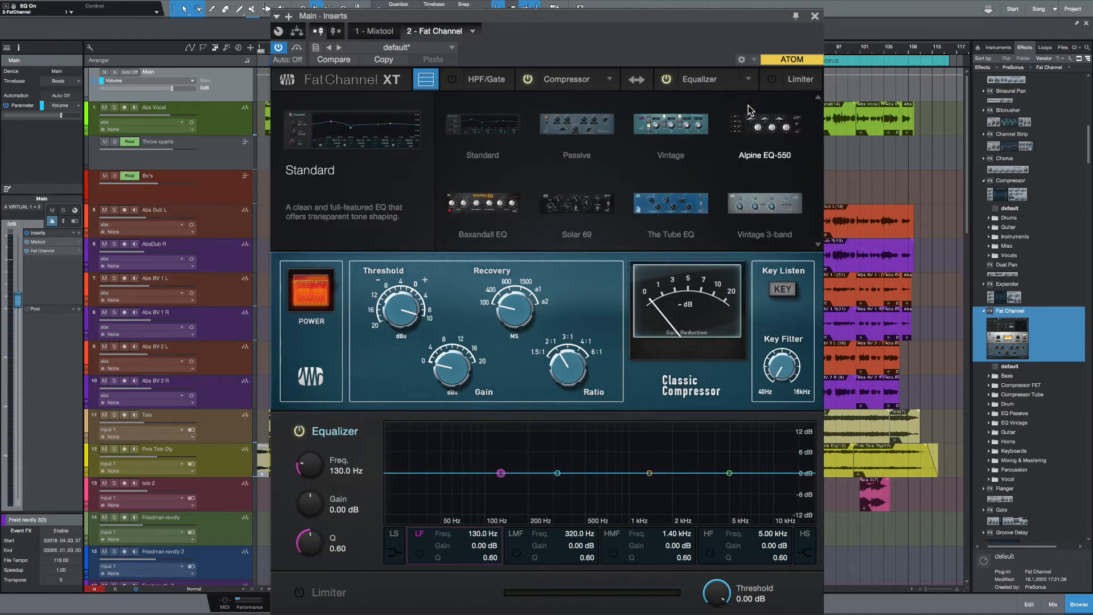
- Make the equalizer a Baxandall EQ and boost its high-frequency band
click(482, 203)
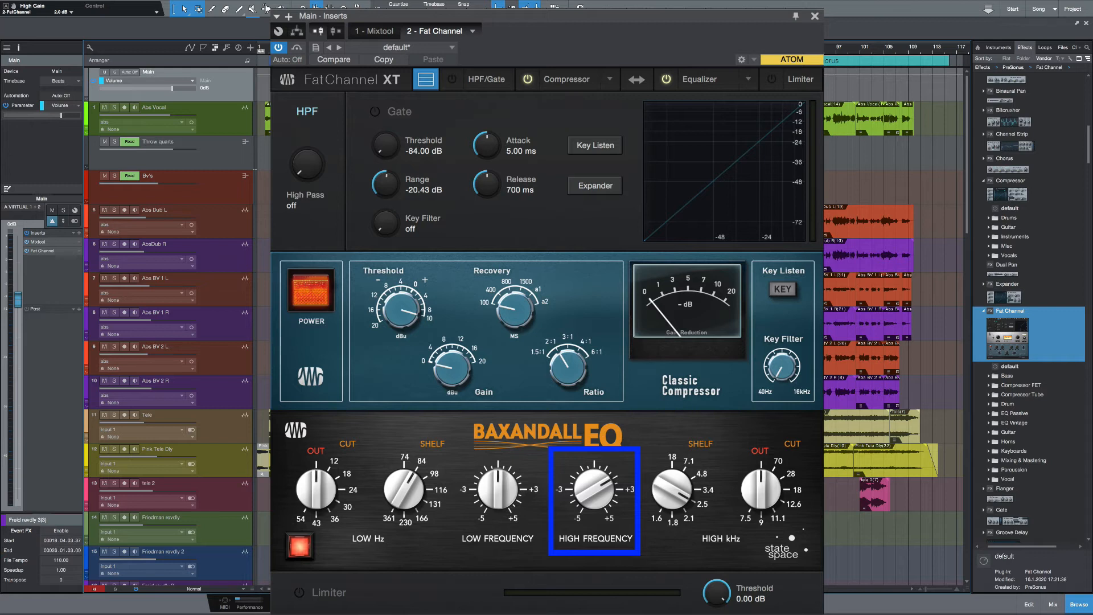
mouse_move(598, 515)
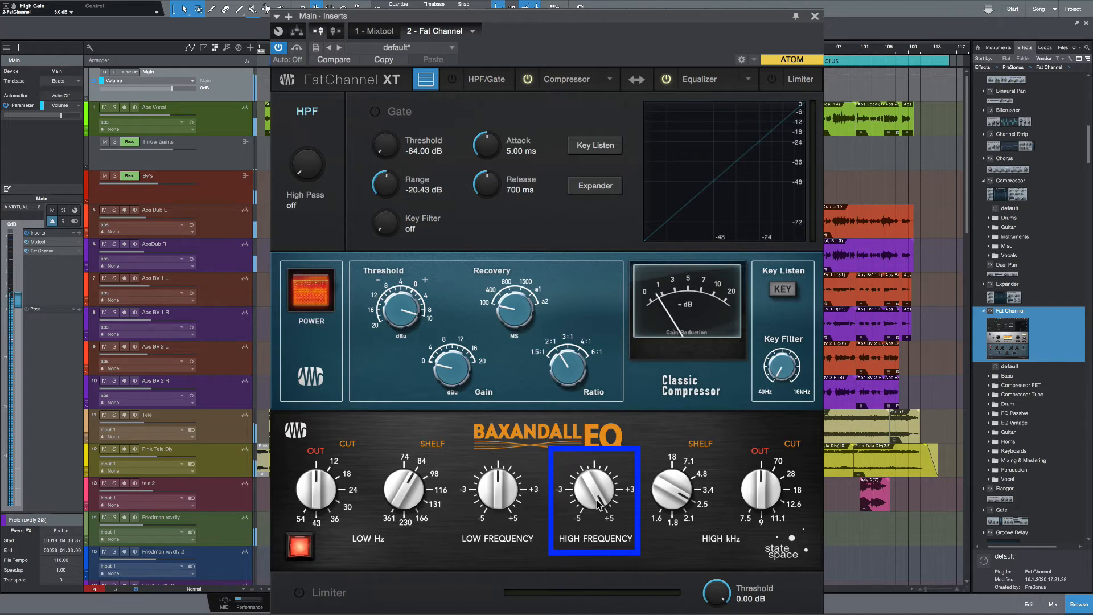
mouse_move(594, 483)
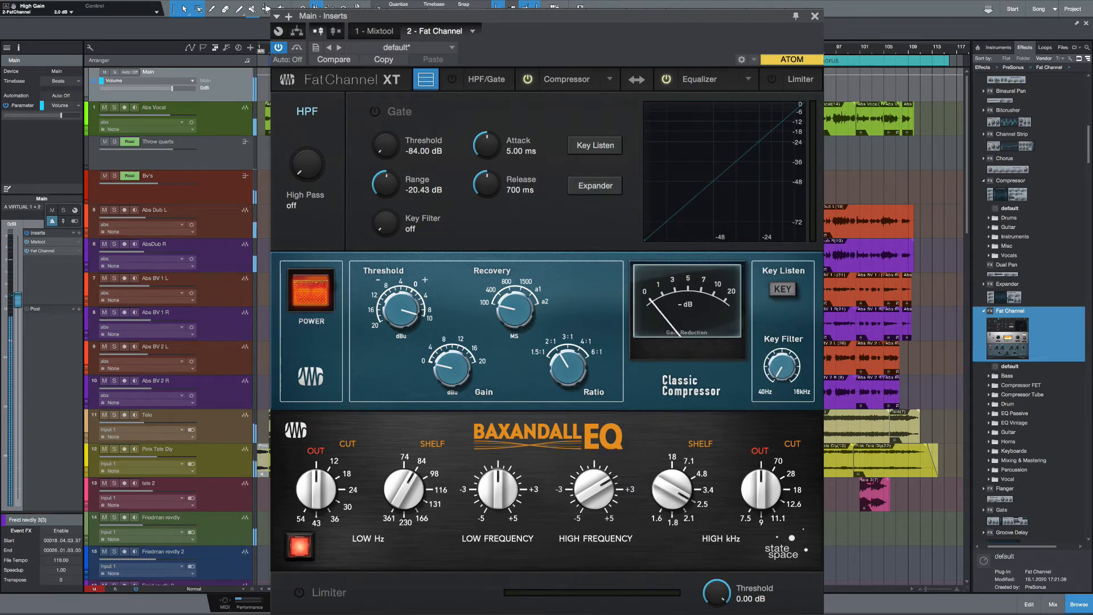
mouse_move(279, 48)
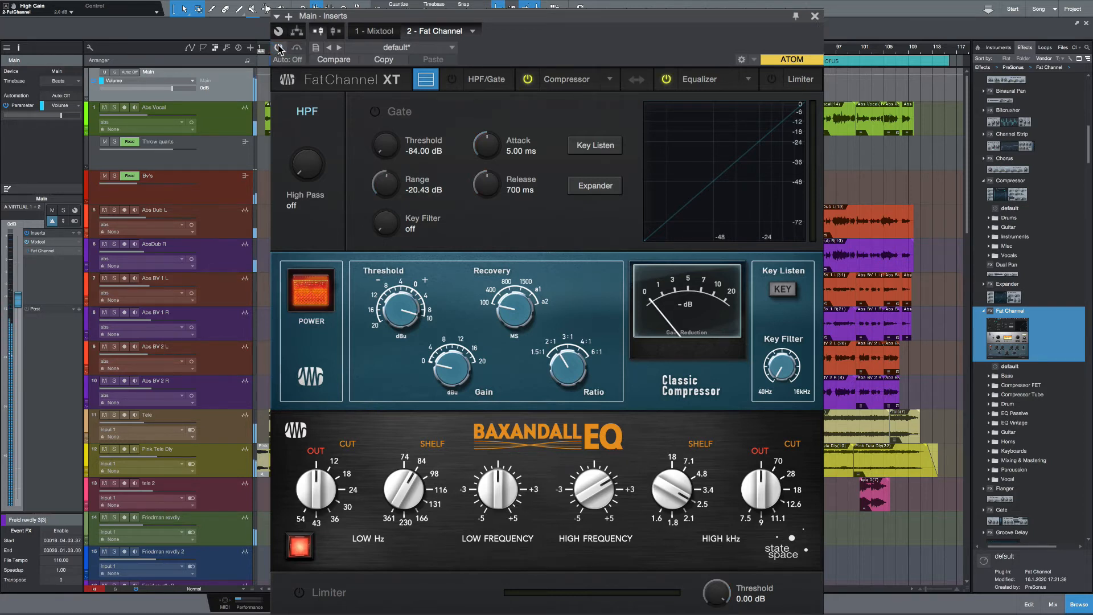
click(278, 48)
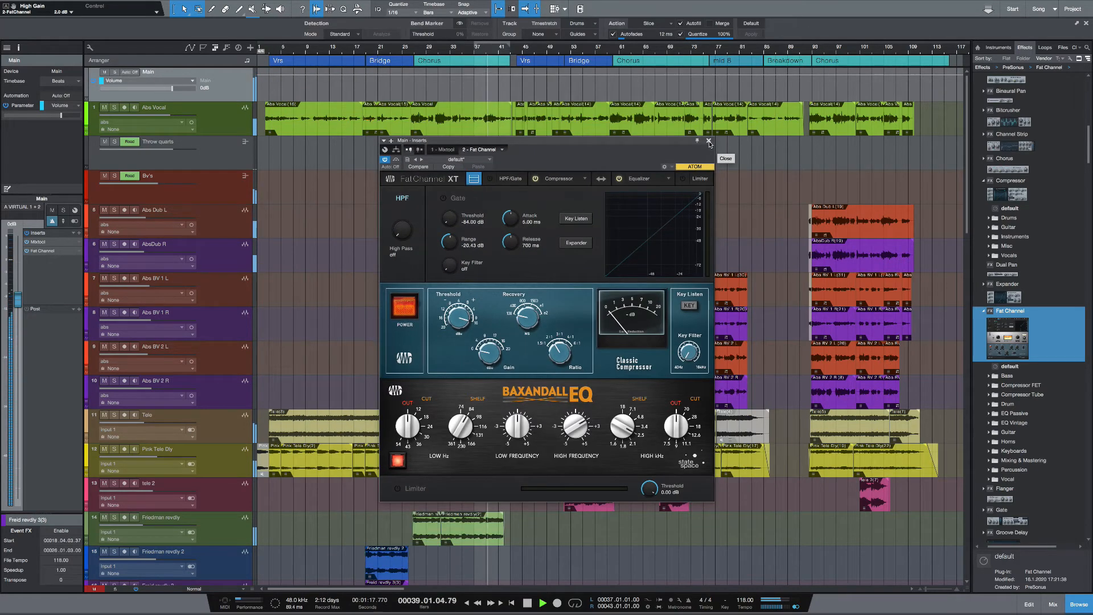
- Add a Limiter after Fat Channel with input about 9.3 dB and release about 230 ms
click(725, 159)
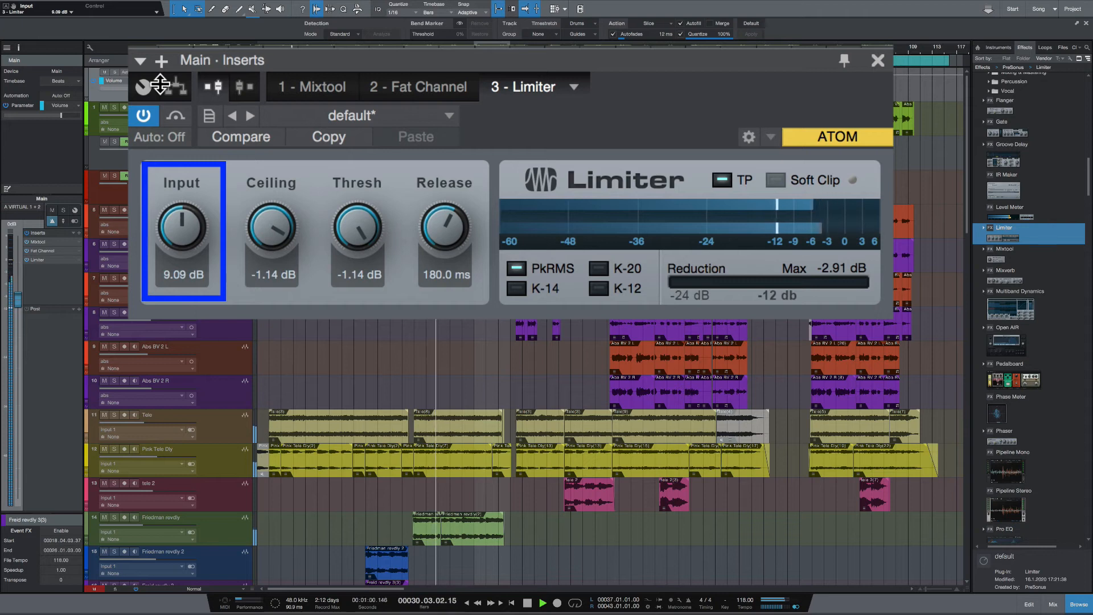
drag(181, 224, 183, 213)
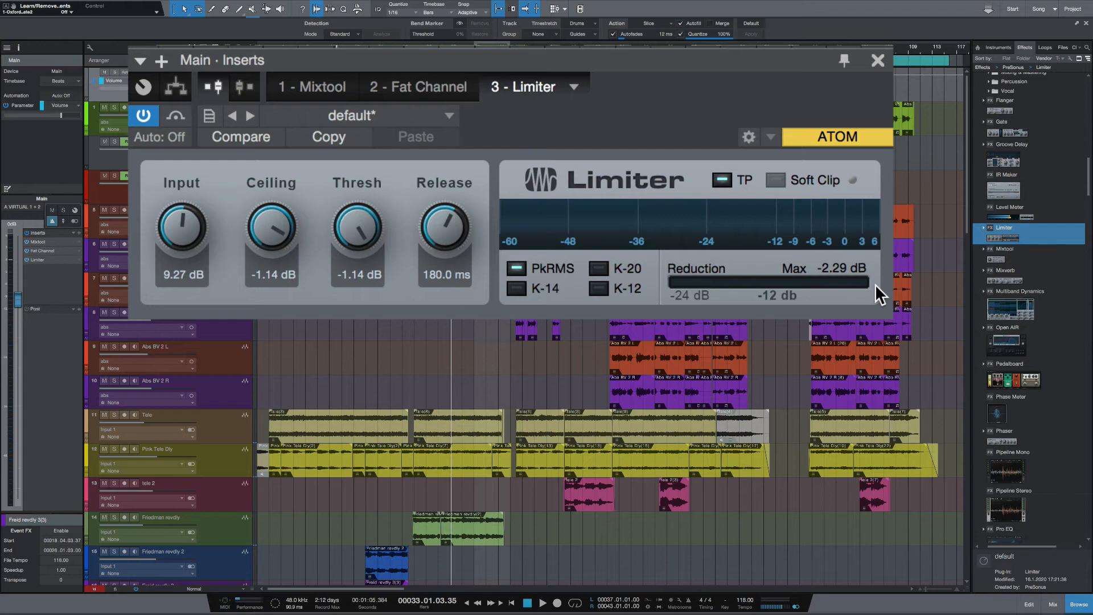
mouse_move(868, 289)
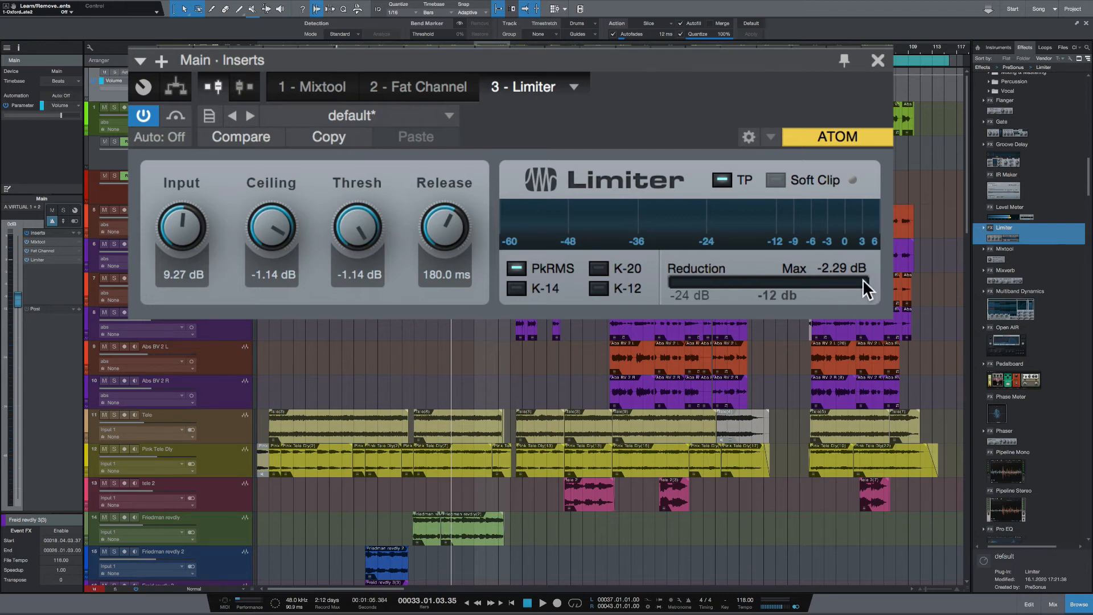
mouse_move(827, 296)
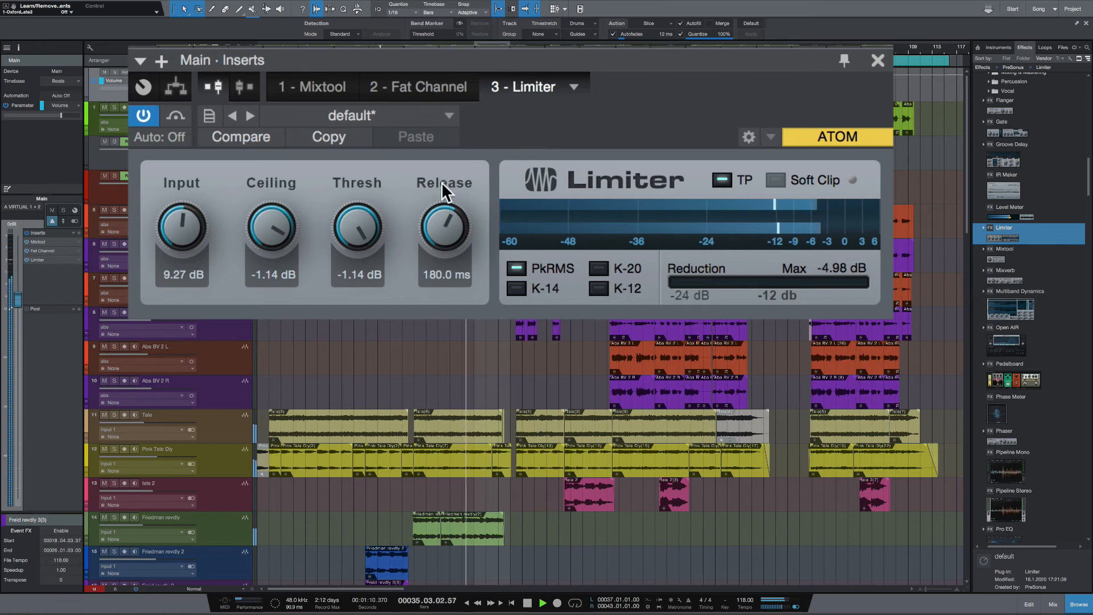
click(443, 234)
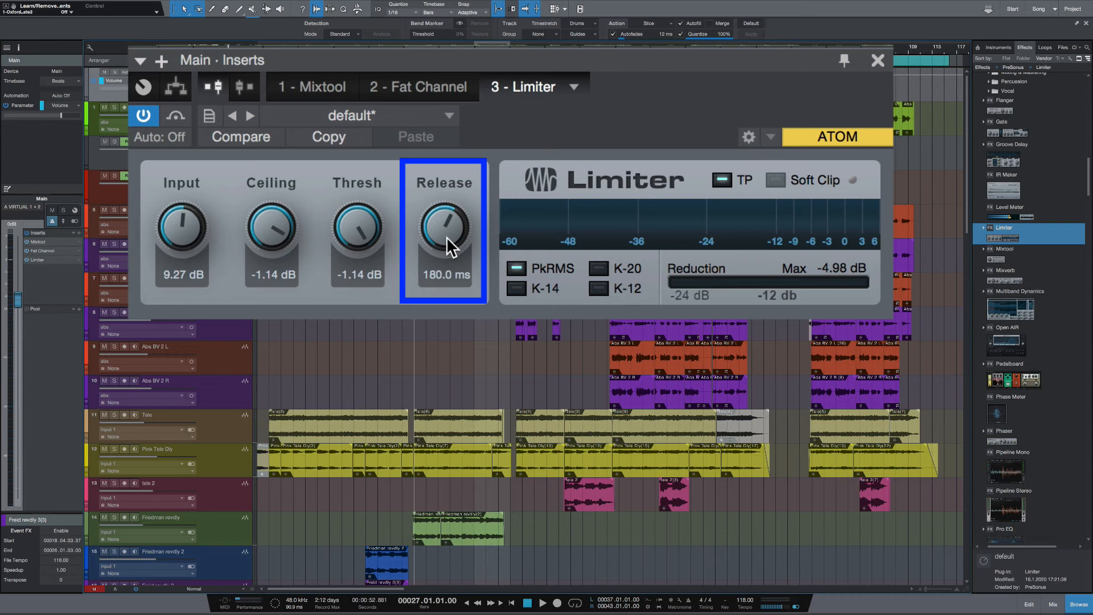
drag(445, 231, 444, 210)
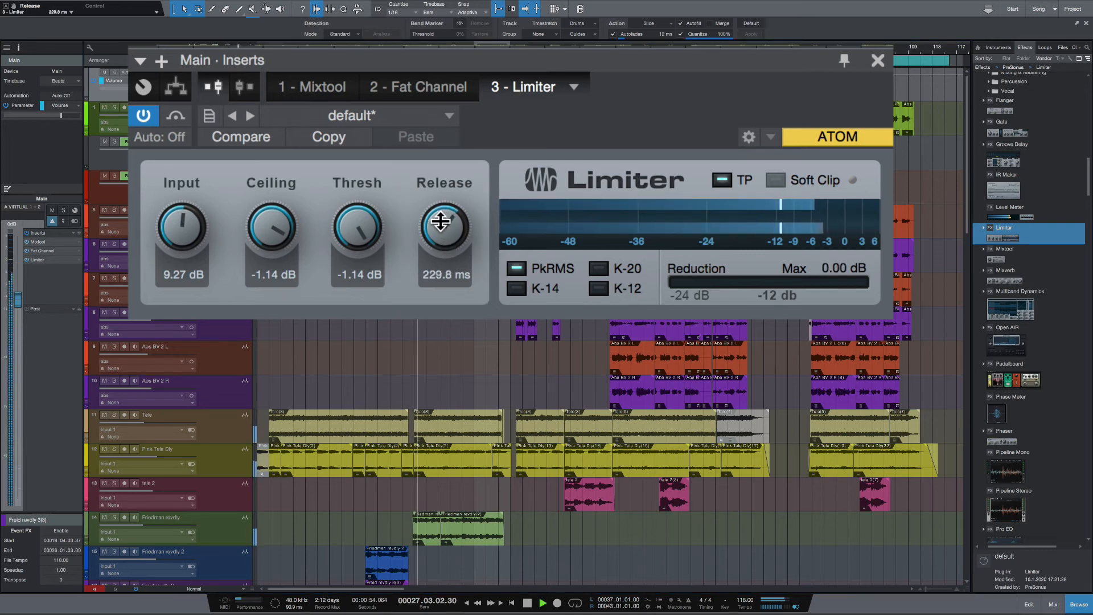